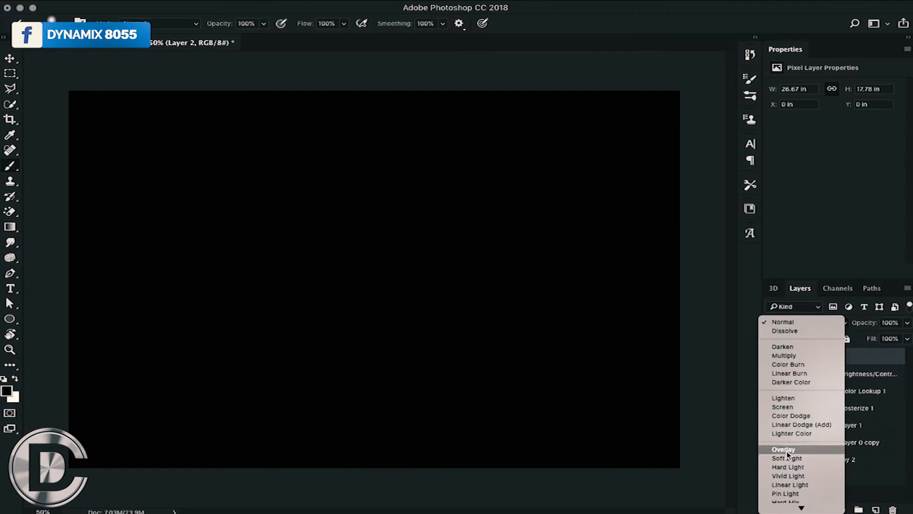
Set black Layer 2 to Overlay and paint its mask around the man for a vignette.
click(783, 448)
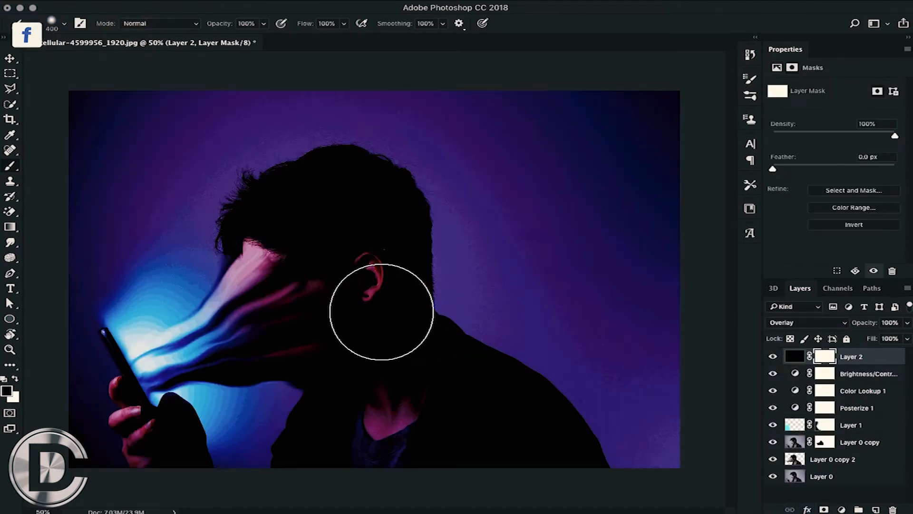
drag(378, 315, 285, 263)
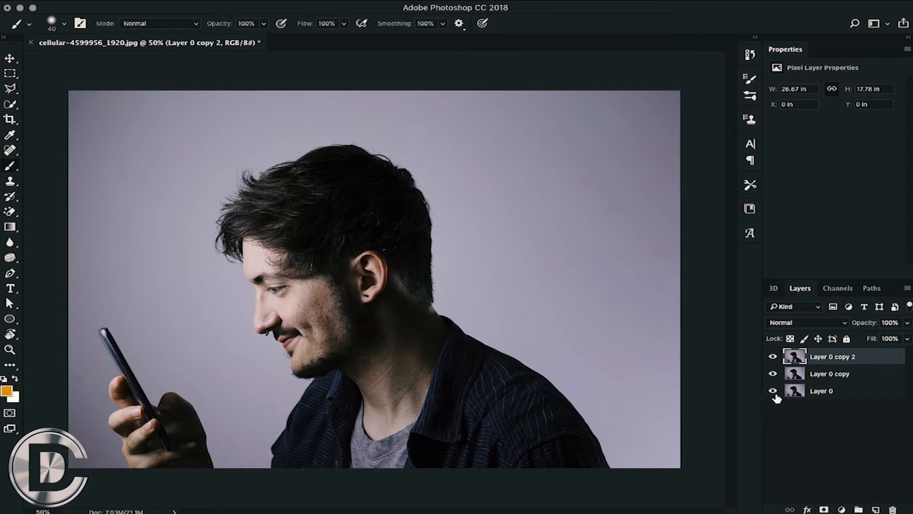
mouse_move(772, 391)
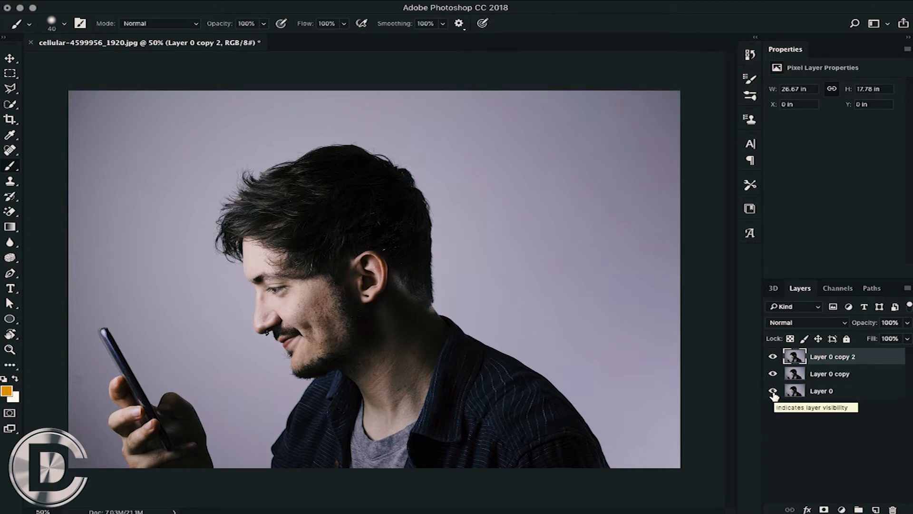
Toggle Layer 0's visibility to check the cut-out man on Layer 0 copy 2 alone.
click(772, 391)
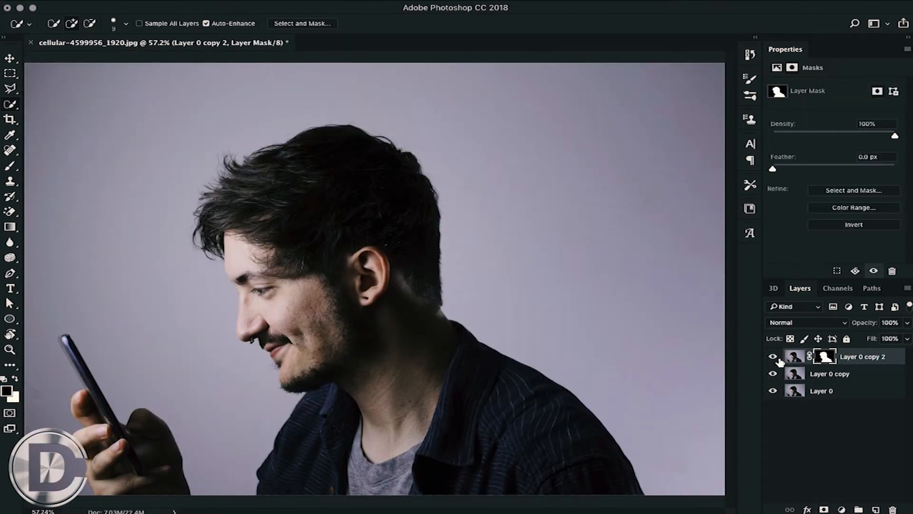
click(773, 391)
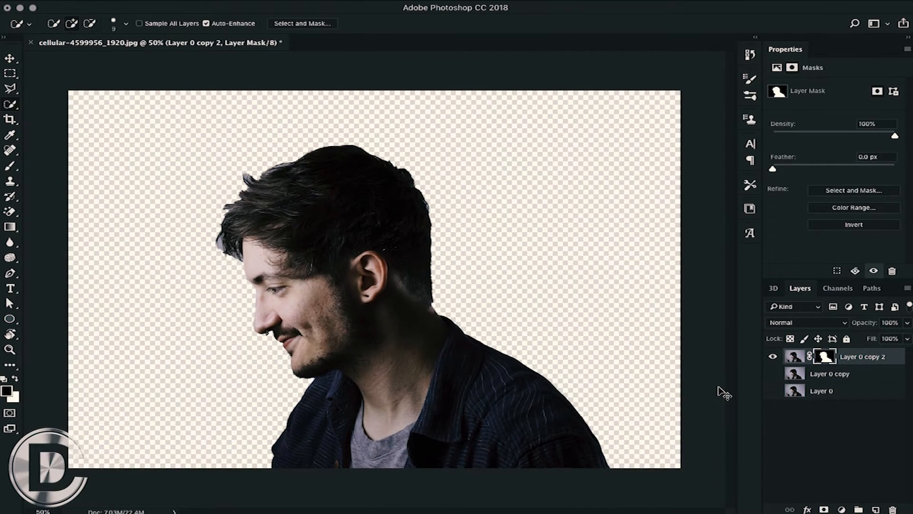
click(773, 390)
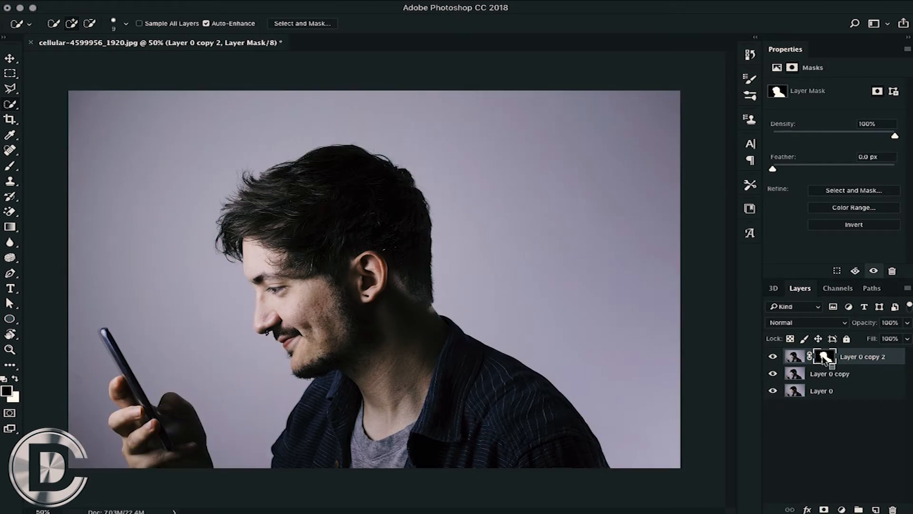
Apply the cut-out's layer mask, show the lower photo layers and select Layer 0 copy 2.
right_click(822, 357)
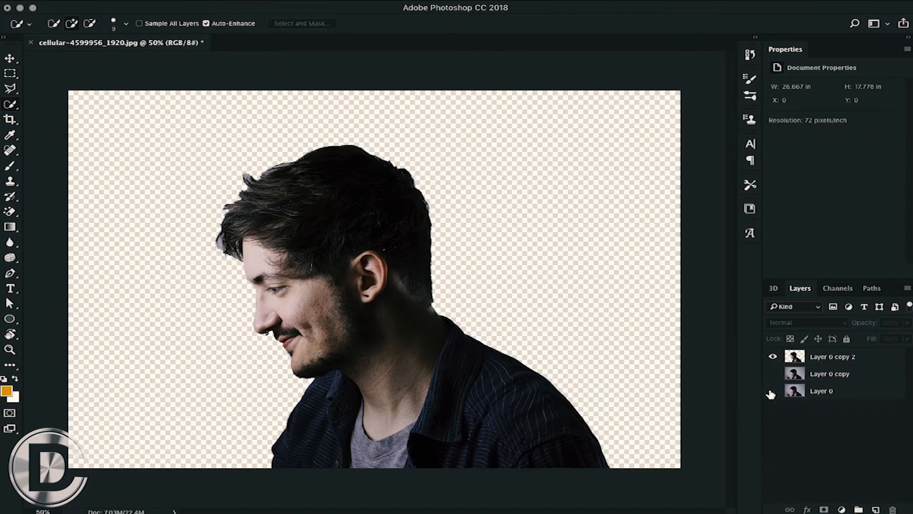
click(772, 390)
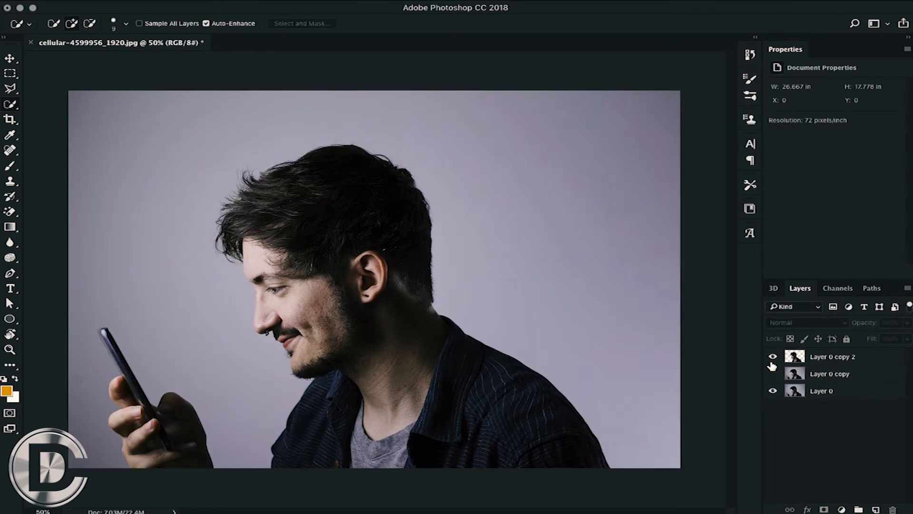
click(833, 357)
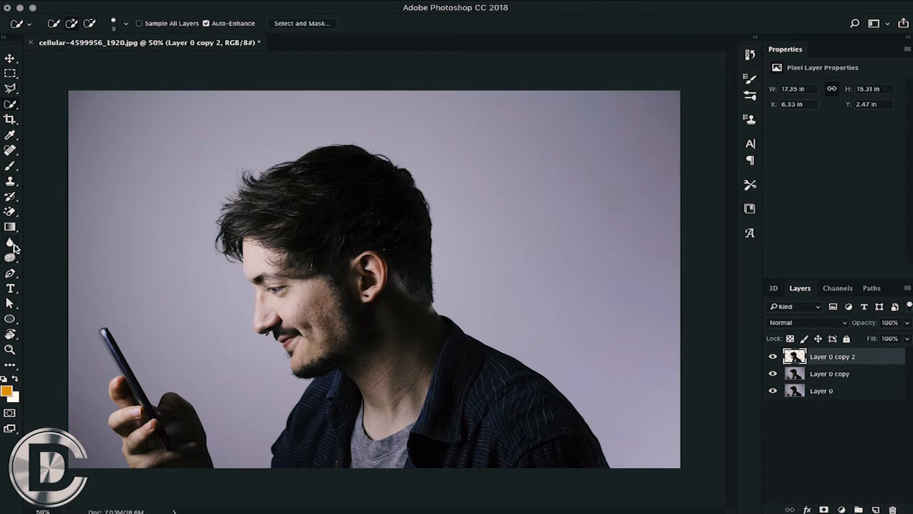
Switch to the Smudge Tool with Strength raised to 73%.
click(10, 241)
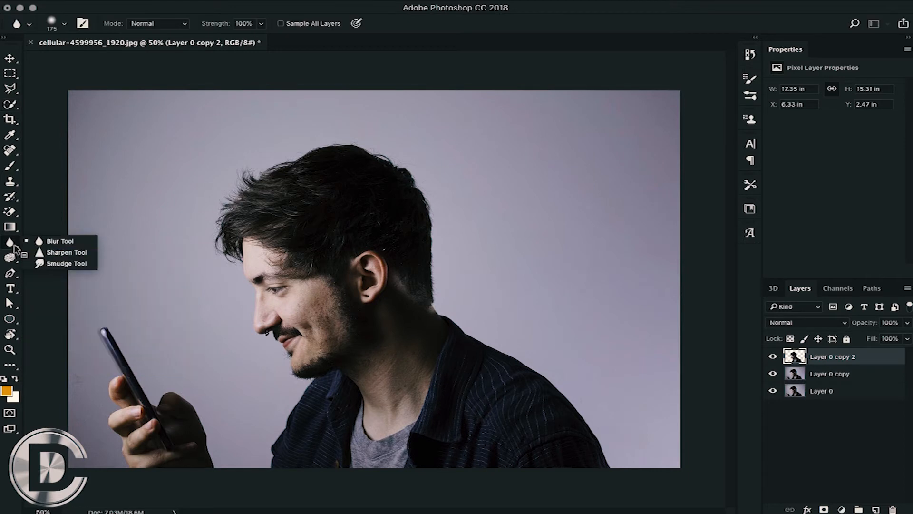
click(66, 263)
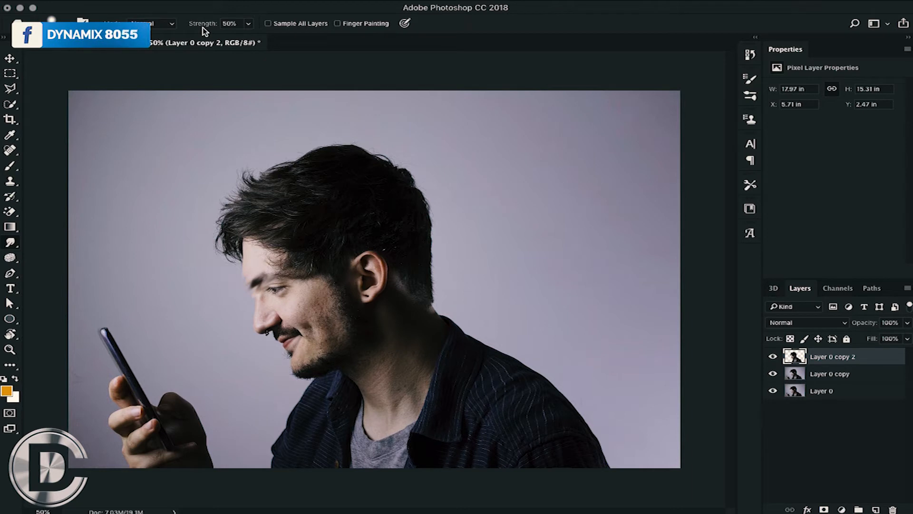
drag(229, 37, 263, 37)
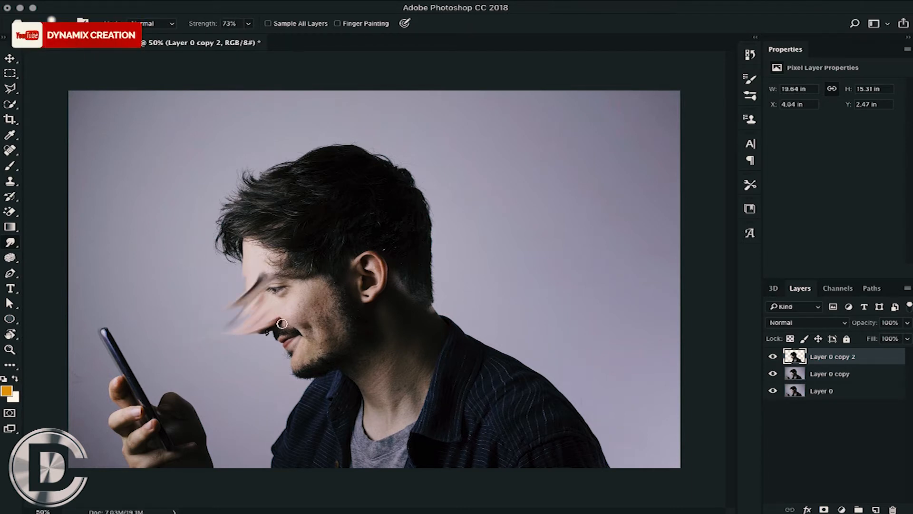
Smear the man's face into long streaks toward the phone.
drag(283, 323, 230, 321)
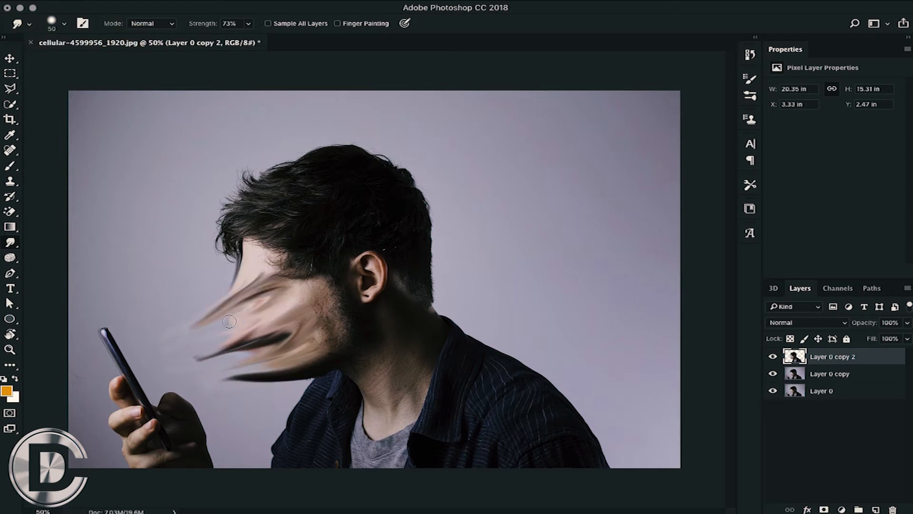
drag(230, 320, 229, 283)
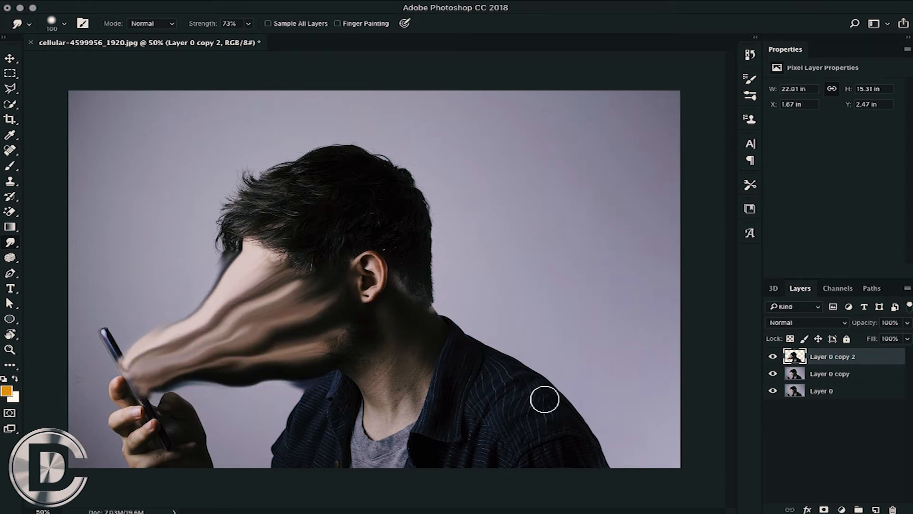
mouse_move(869, 356)
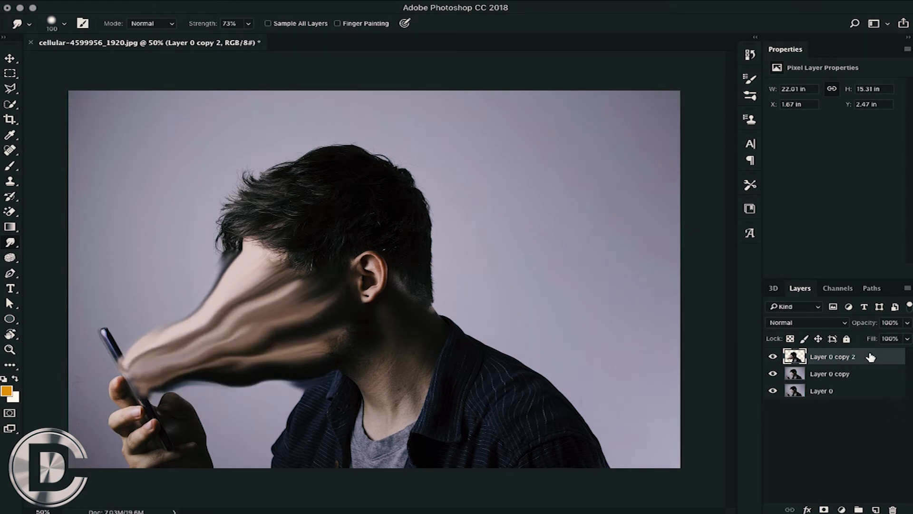
double_click(831, 356)
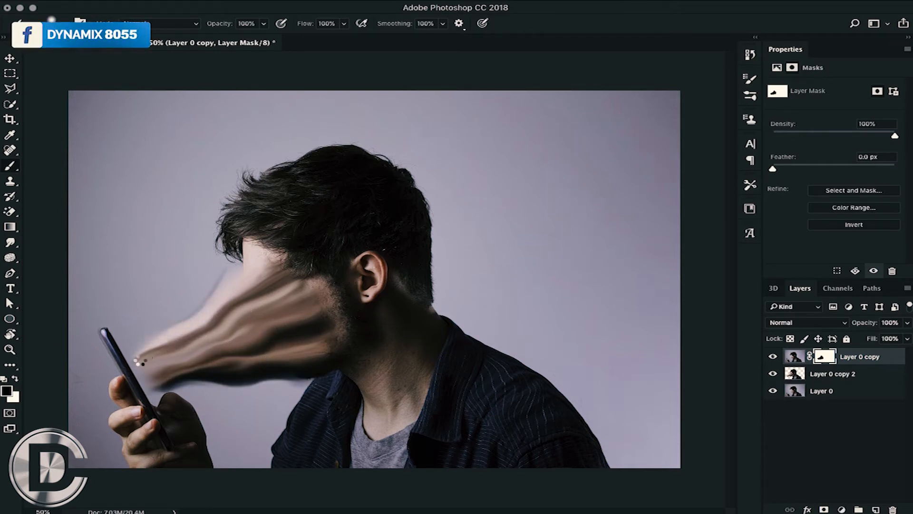
Paint Layer 0 copy's mask near the phone tip so the face streaks show through.
click(155, 340)
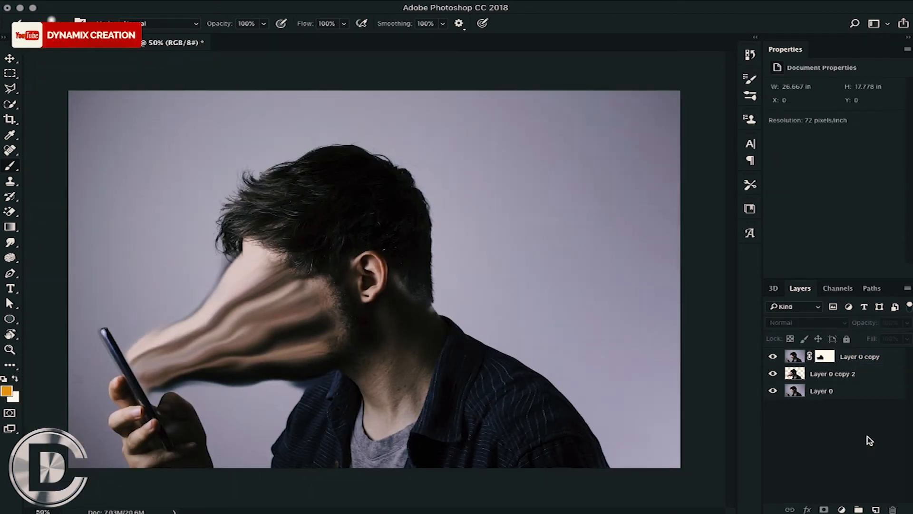
Add a new Layer 1 and paint a light blue glow over the phone.
click(859, 356)
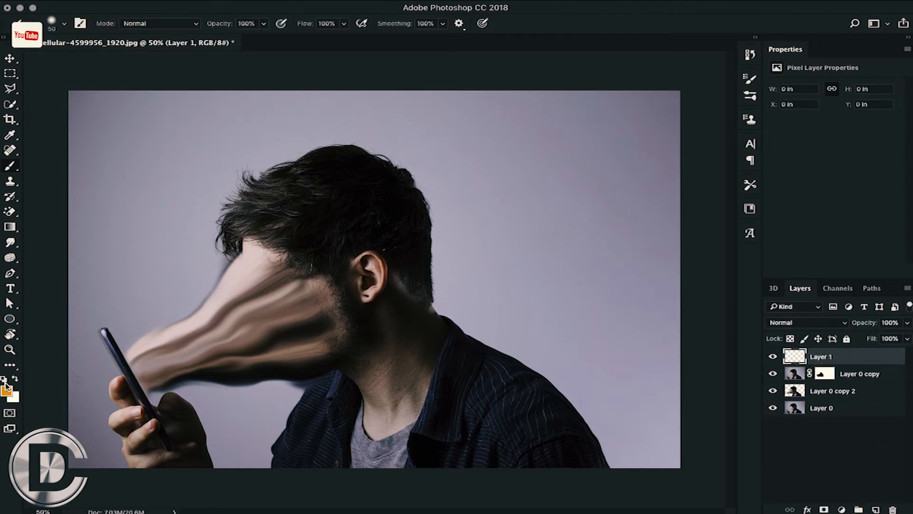
click(8, 389)
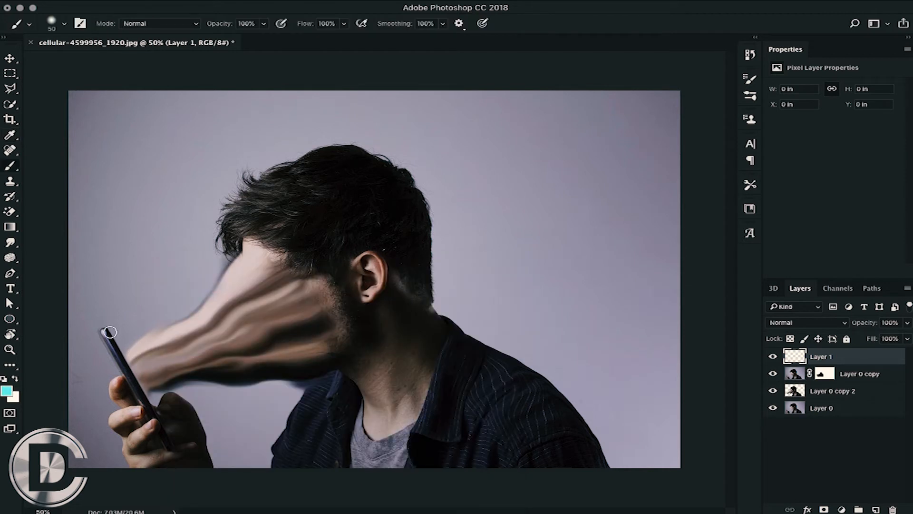
drag(111, 332, 134, 378)
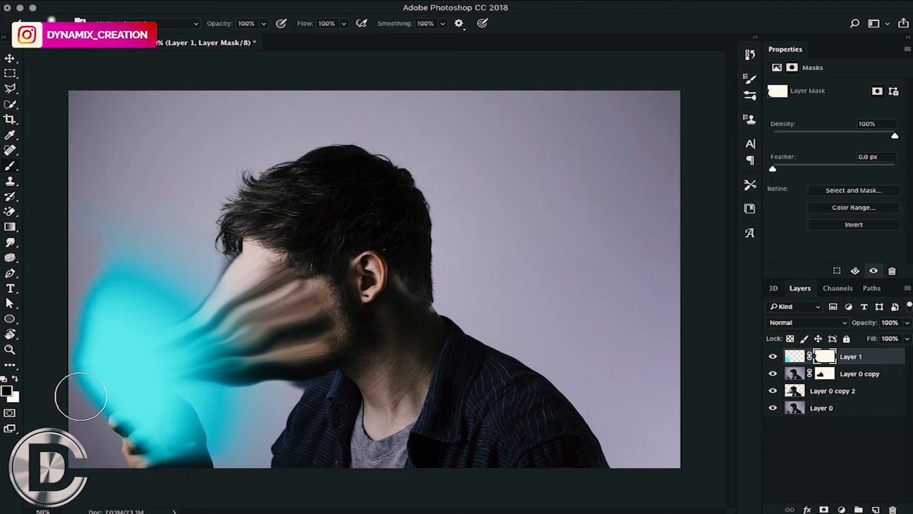
Mask the glow off the fingers and phone edge so both show clearly.
drag(80, 395, 111, 417)
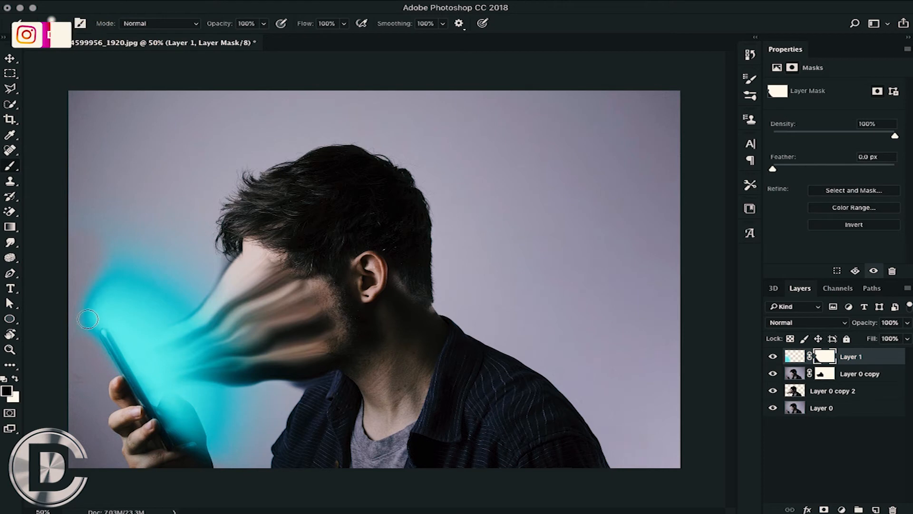
drag(88, 319, 116, 407)
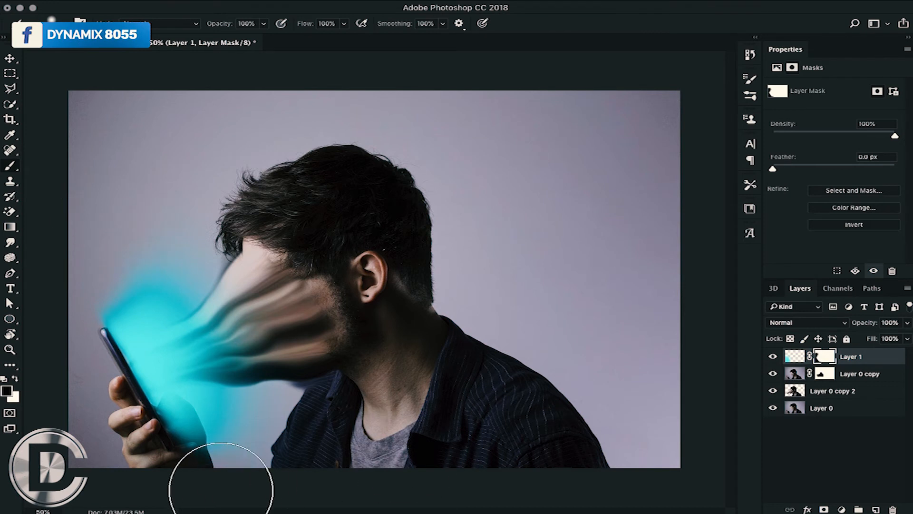
Blend glow Layer 1 in Soft Light, trying Vivid Light before settling on Soft Light.
click(807, 322)
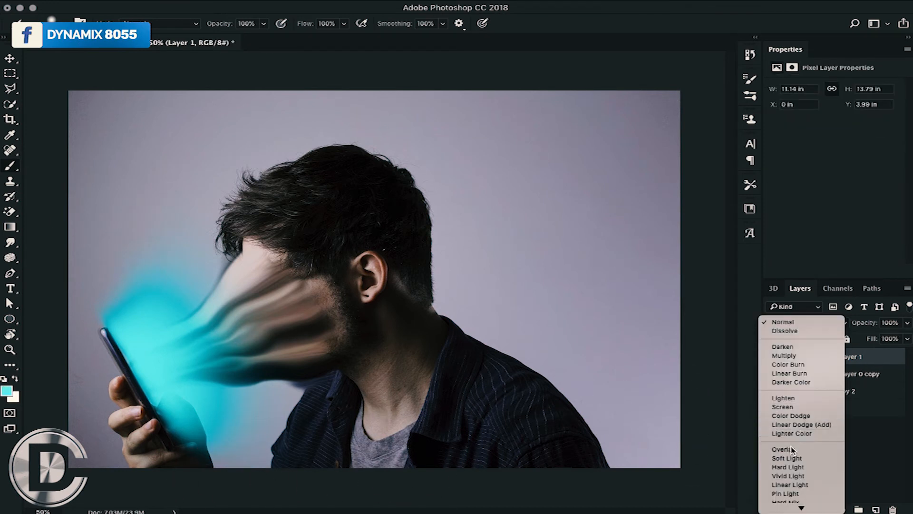
click(787, 457)
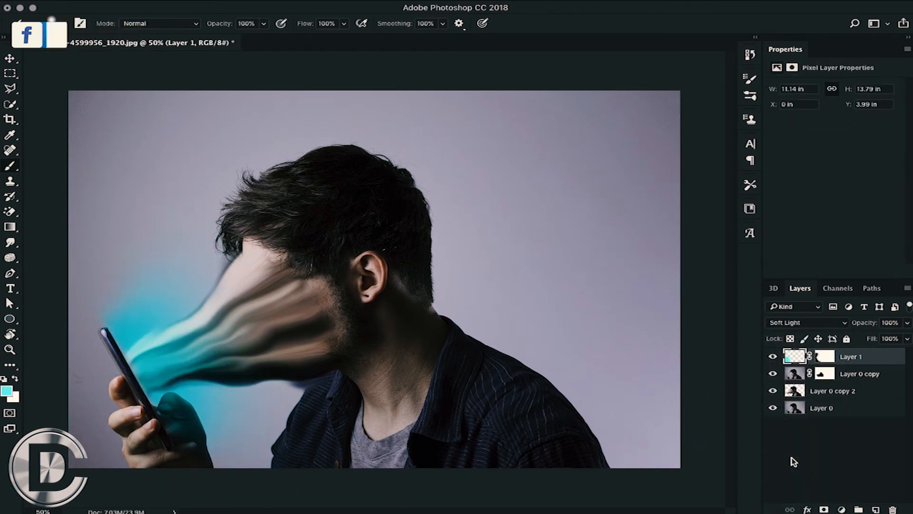
click(807, 322)
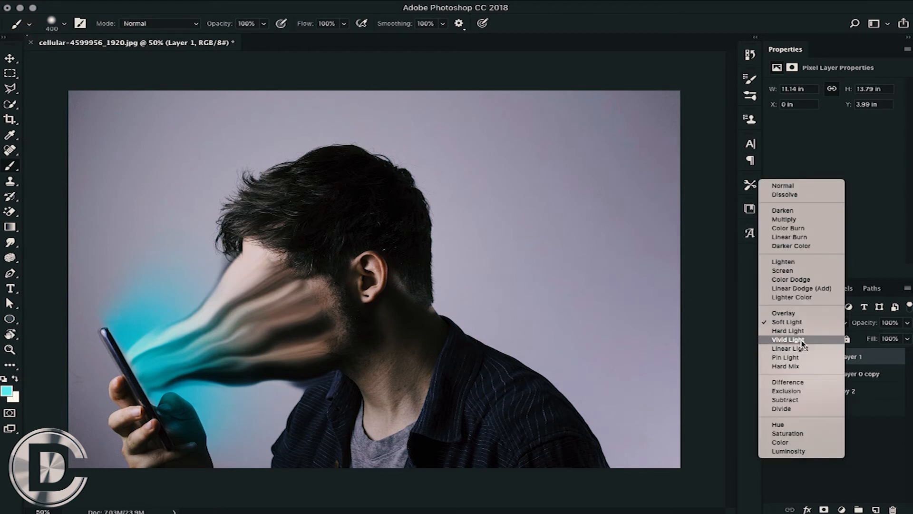
click(789, 339)
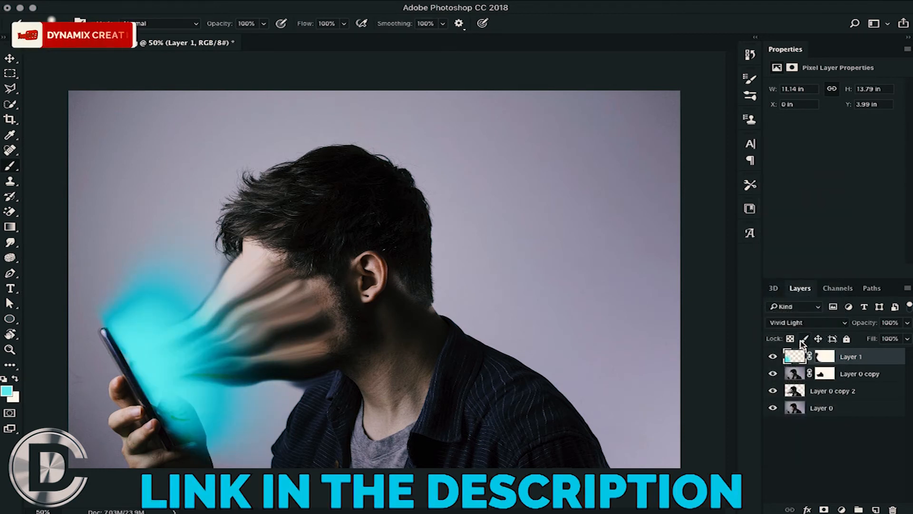
click(806, 323)
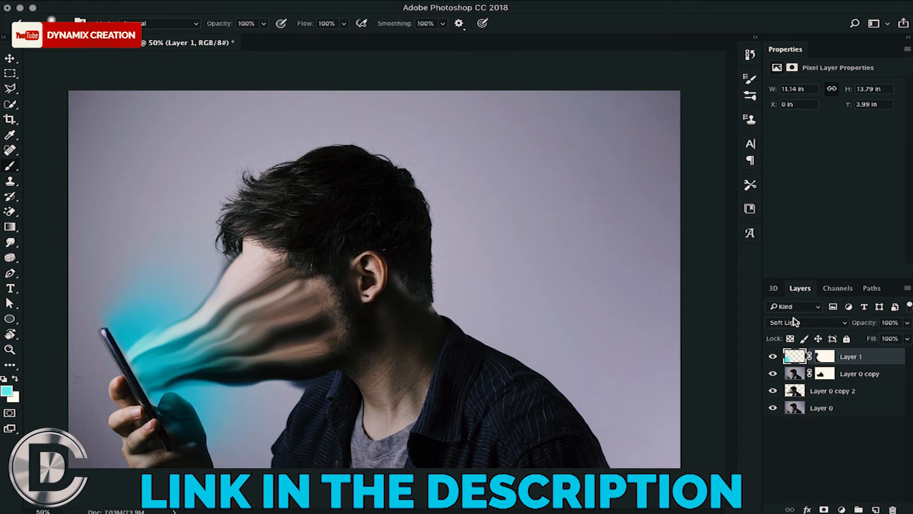
click(808, 323)
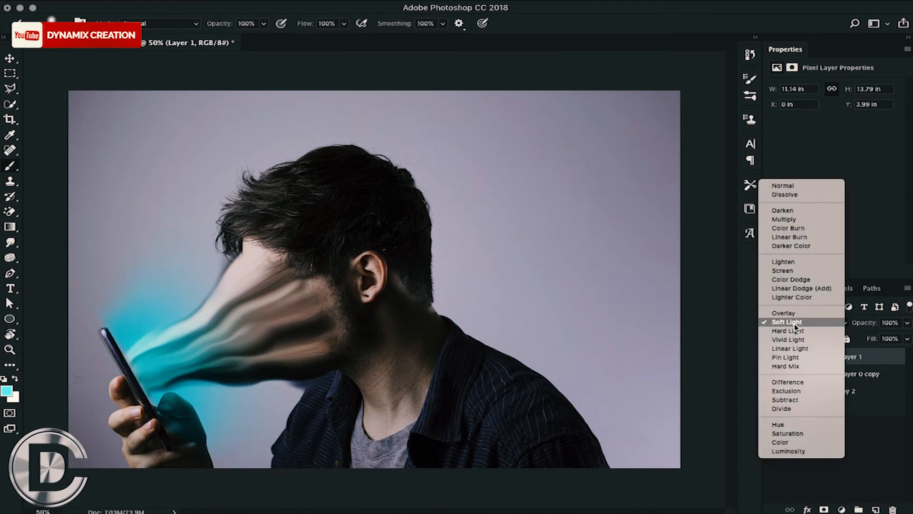
click(784, 313)
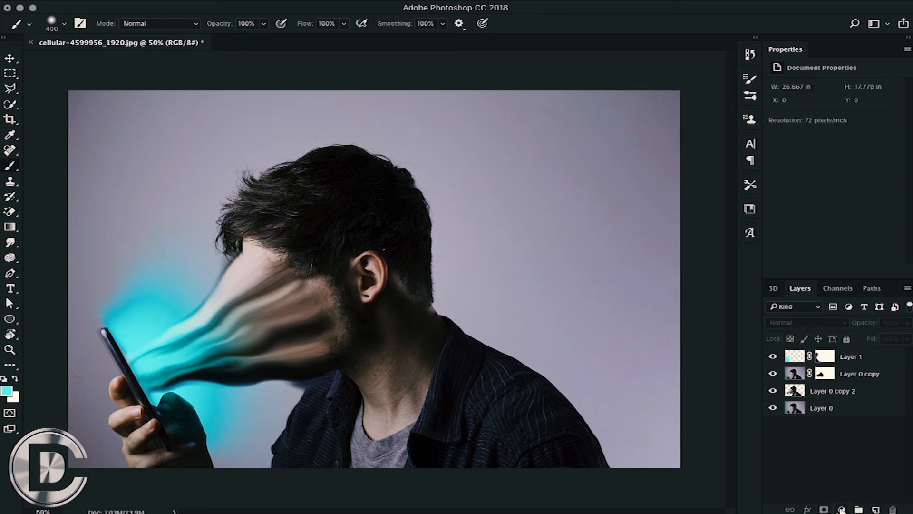
Add a Posterize adjustment layer at 23 levels, then a Color Lookup adjustment.
click(842, 509)
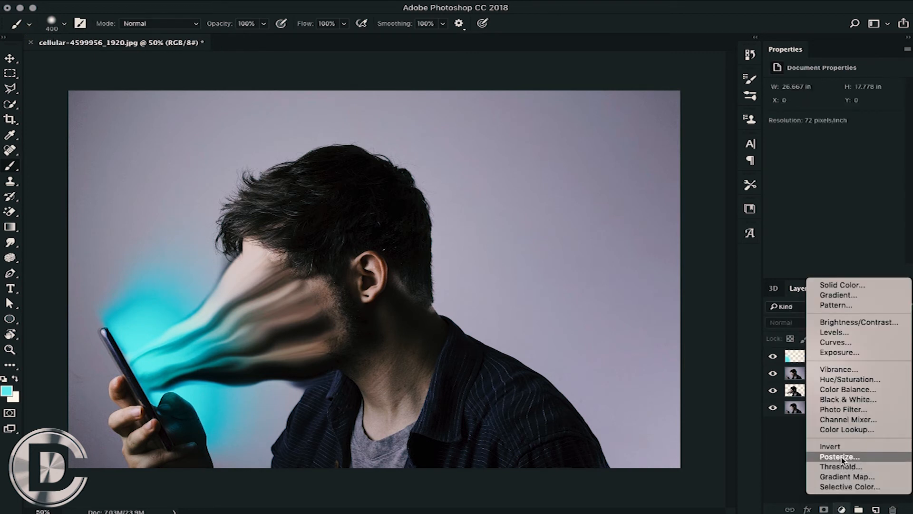
click(840, 455)
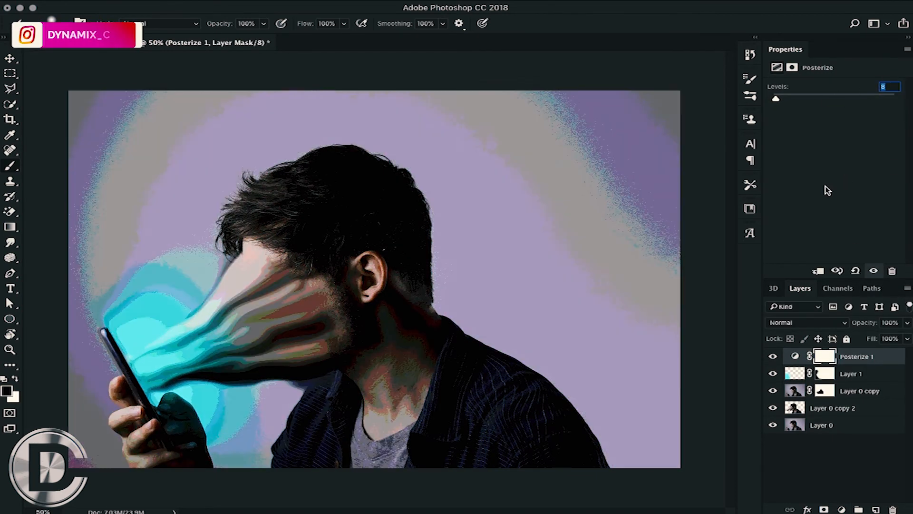
text(23)
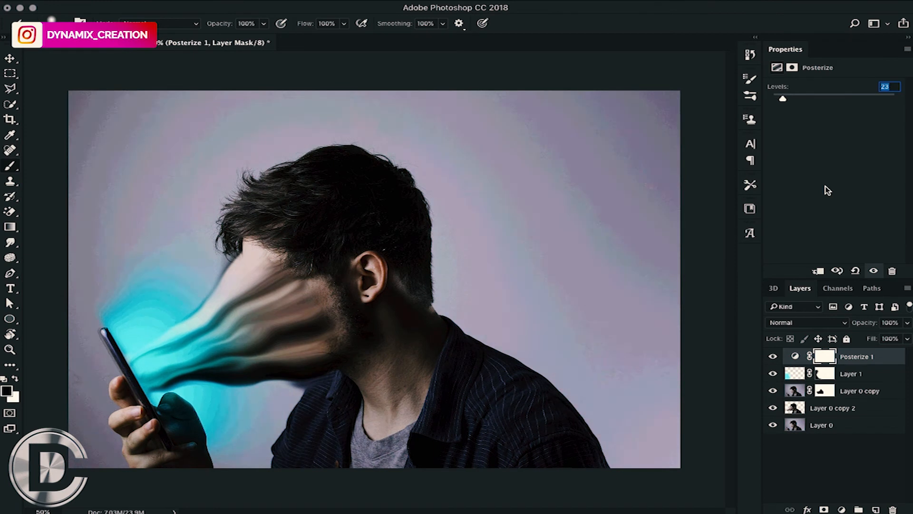
drag(782, 98, 790, 98)
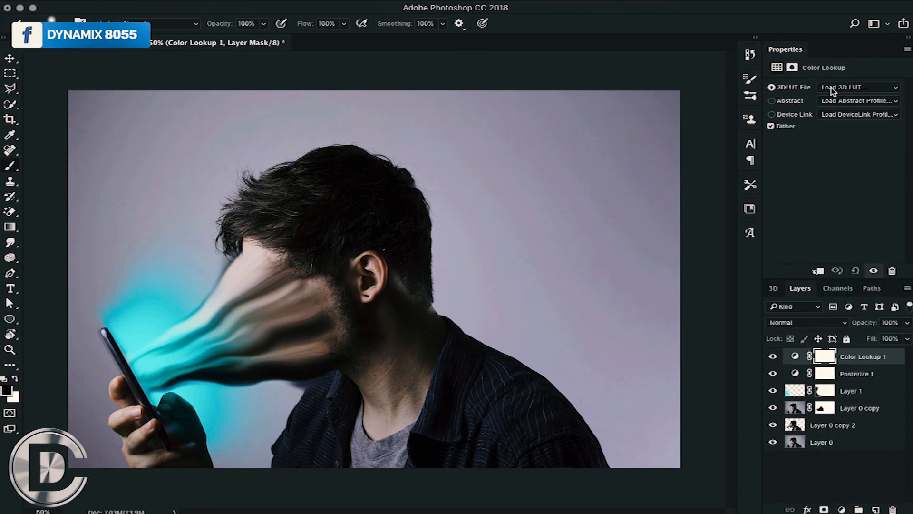
Grade the image with Cobalt-Carmine under Abstract and add a Brightness/Contrast adjustment.
click(856, 87)
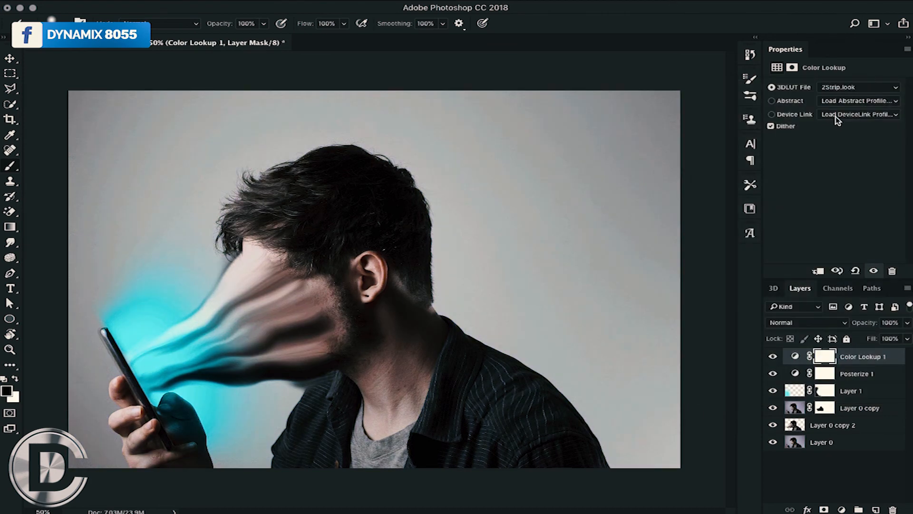
click(856, 100)
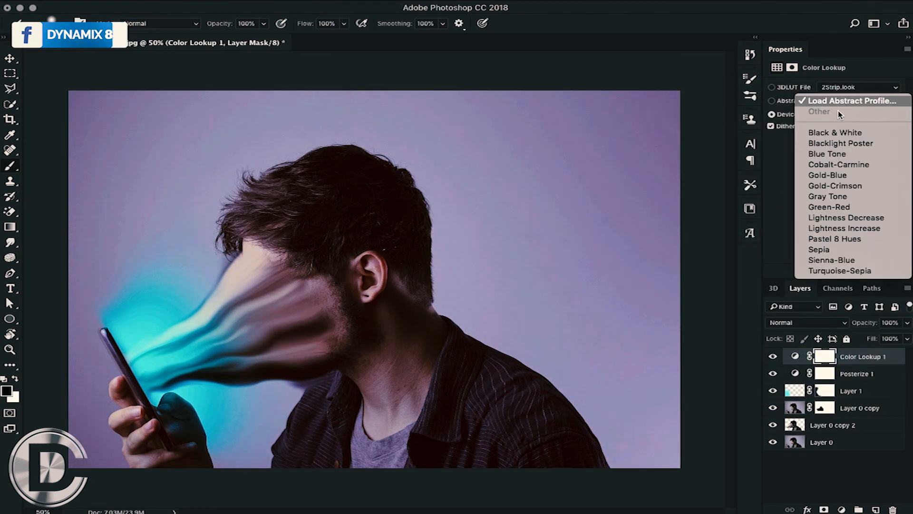
click(838, 165)
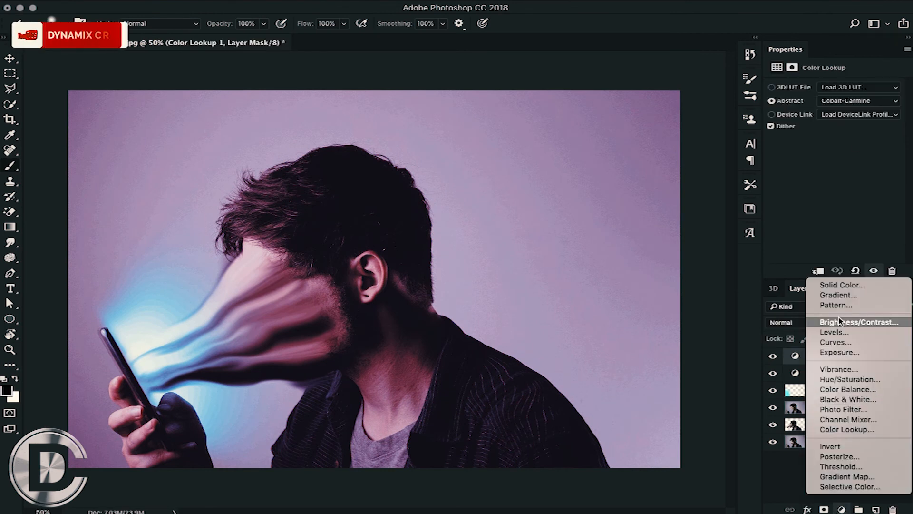
click(858, 321)
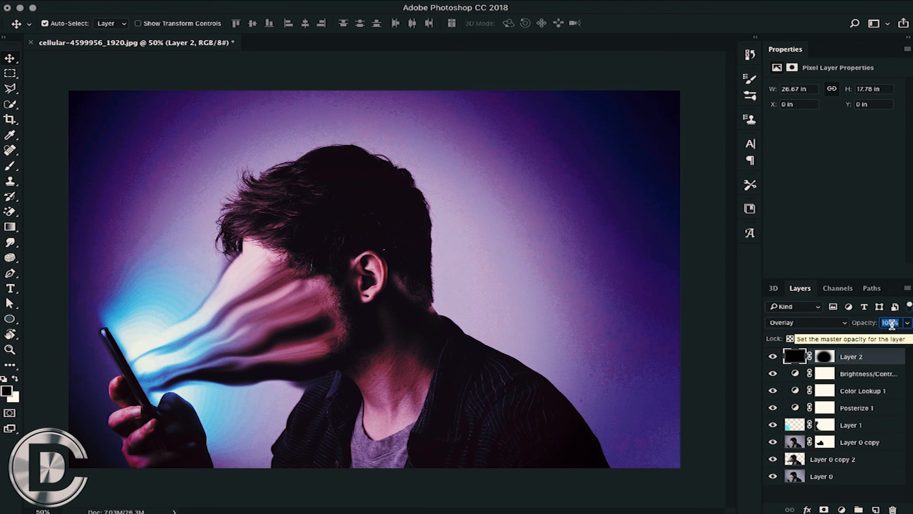
Set the Overlay vignette Layer 2 to 65% opacity.
text(65%)
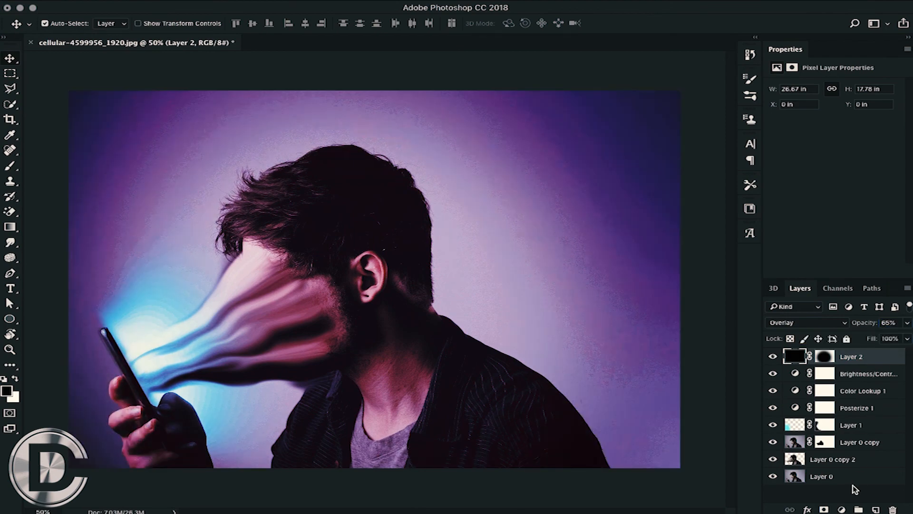